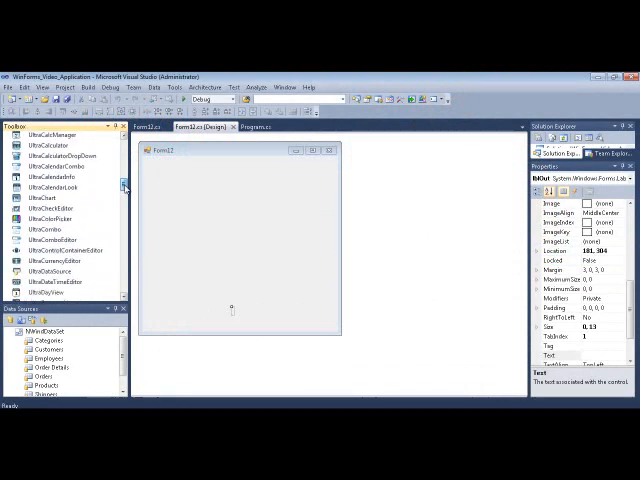
- Scroll the Toolbox down to the UltraGauge control to drag it onto Form1
scroll("down", 3)
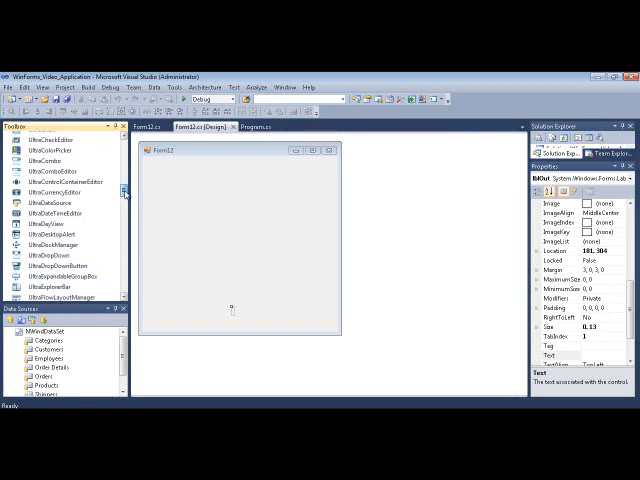
scroll("down", 3)
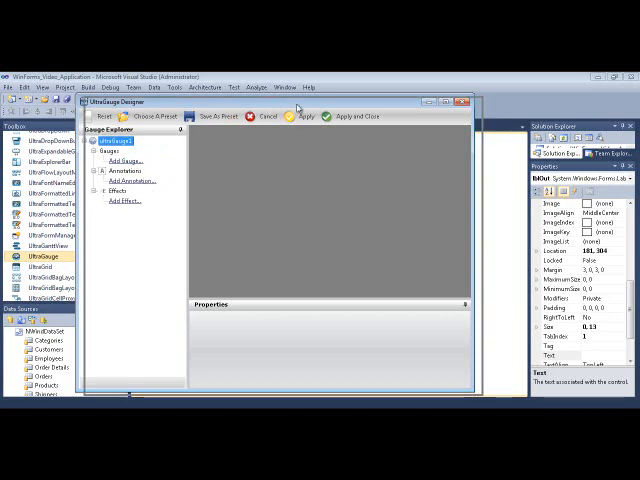
mouse_move(160, 116)
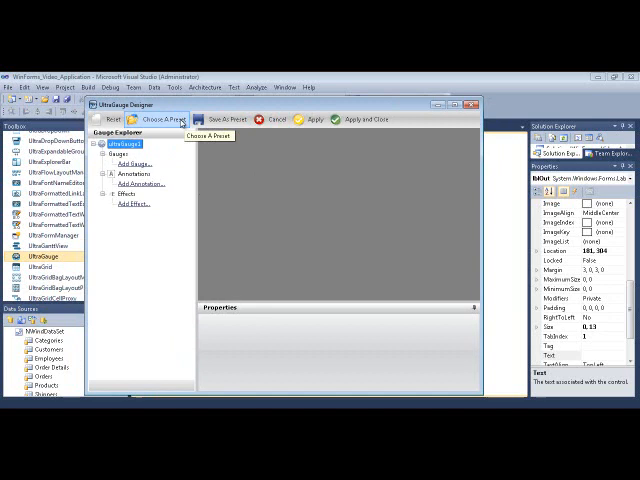
- Browse the Gauge Presets gallery, scrolling through the Radial tab designs without choosing one
left_click(168, 120)
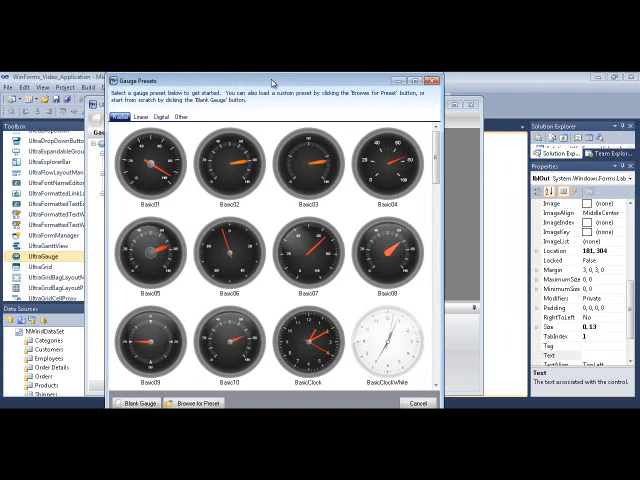
mouse_move(208, 116)
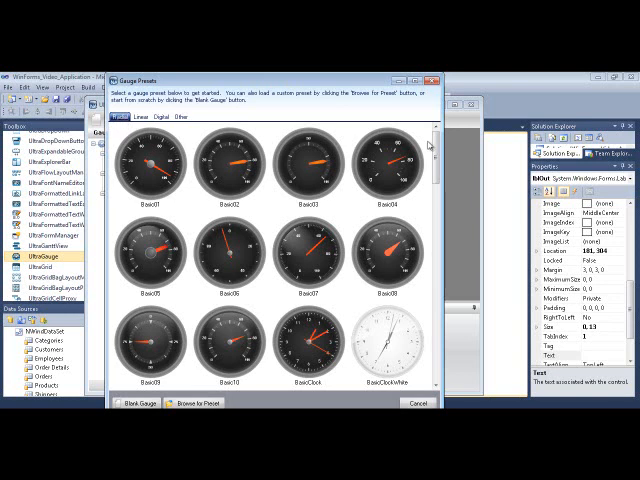
scroll("down", 3)
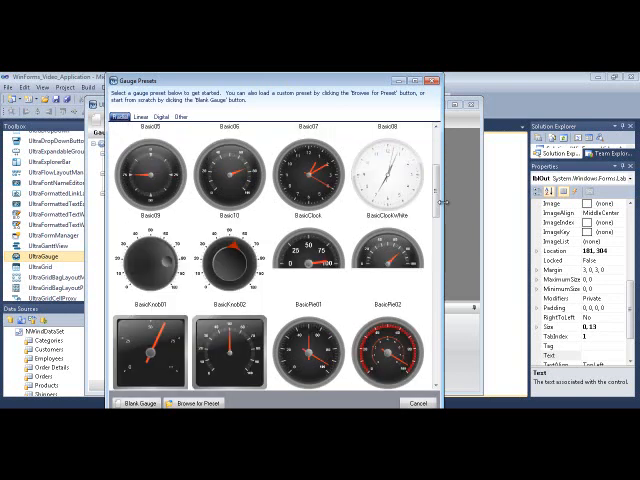
scroll("down", 3)
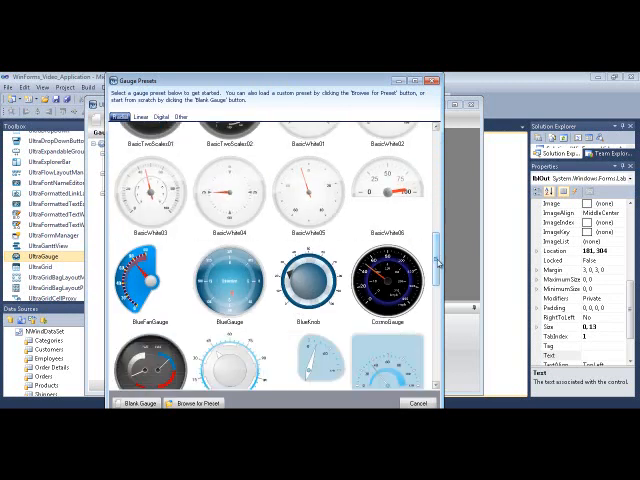
scroll("down", 3)
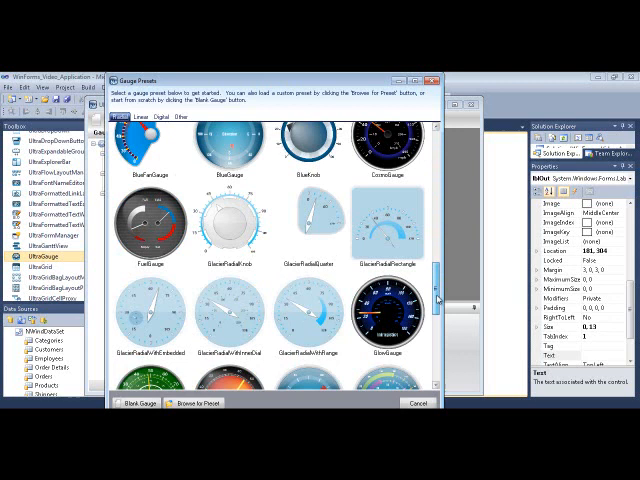
scroll("down", 3)
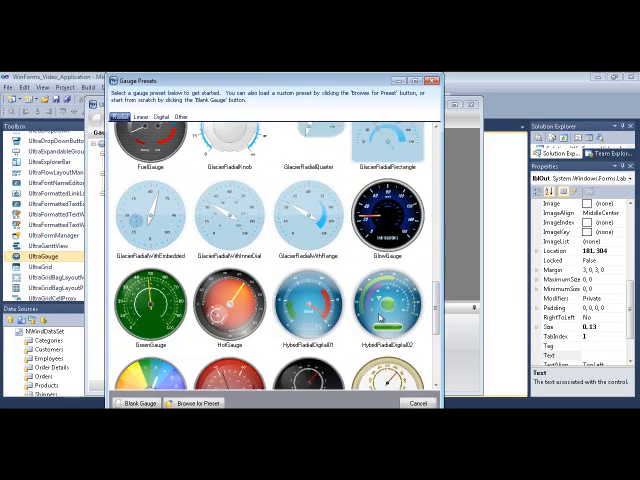
scroll("down", 3)
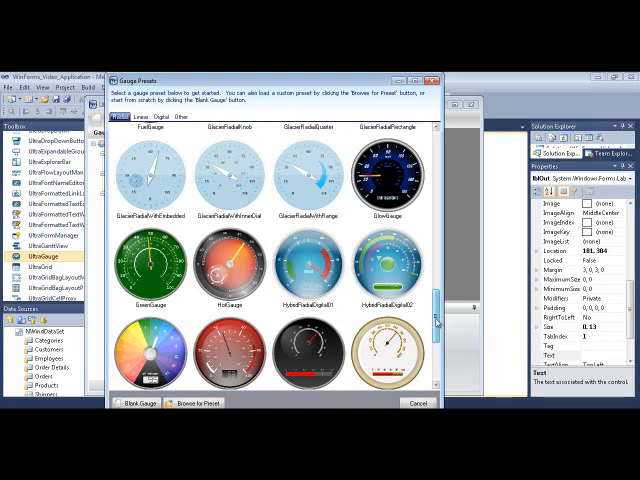
scroll("down", 3)
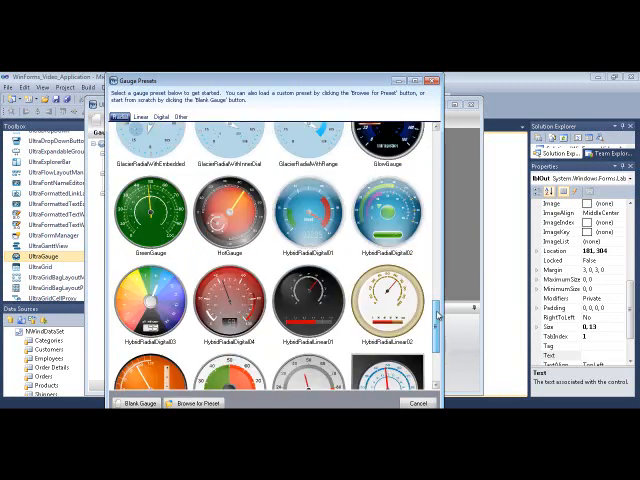
scroll("down", 3)
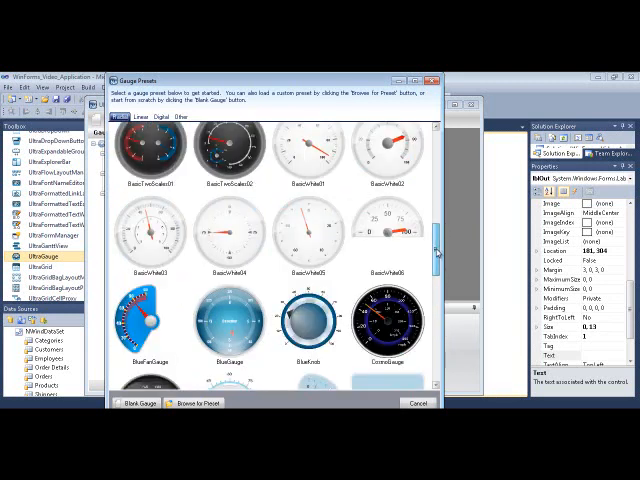
- Switch to the Linear presets tab and scroll through its gauge designs
left_click(148, 116)
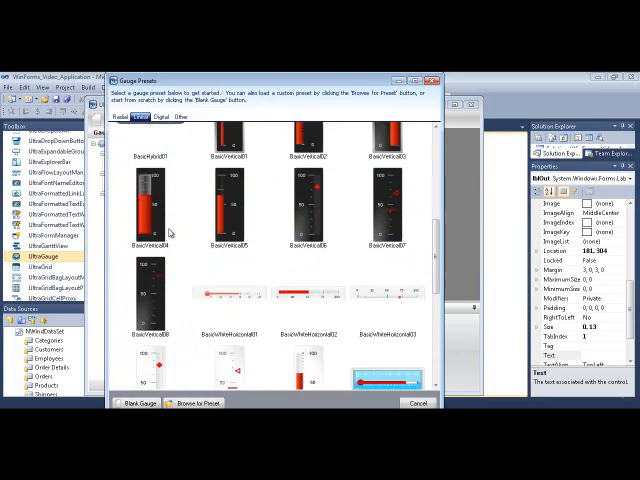
scroll("down", 3)
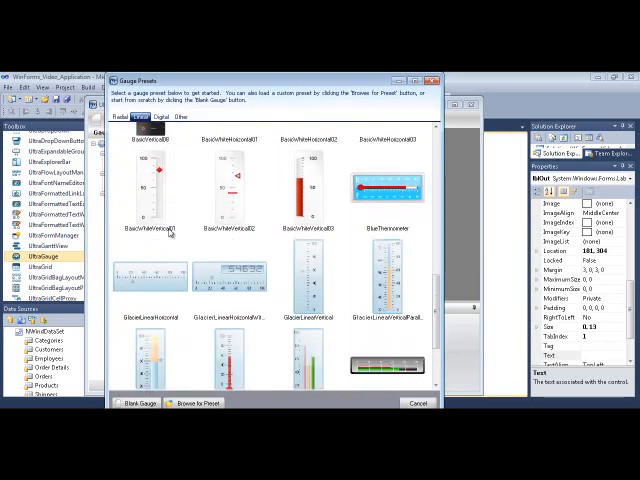
scroll("down", 3)
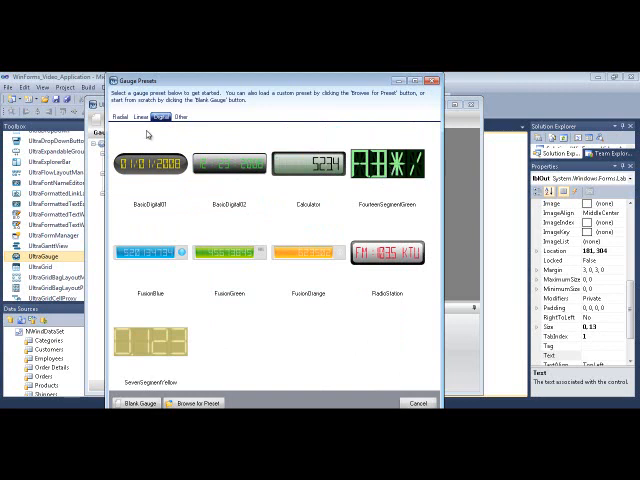
- Choose the knob preset from the Radial tab and apply it, closing the UltraGauge Designer
left_click(130, 122)
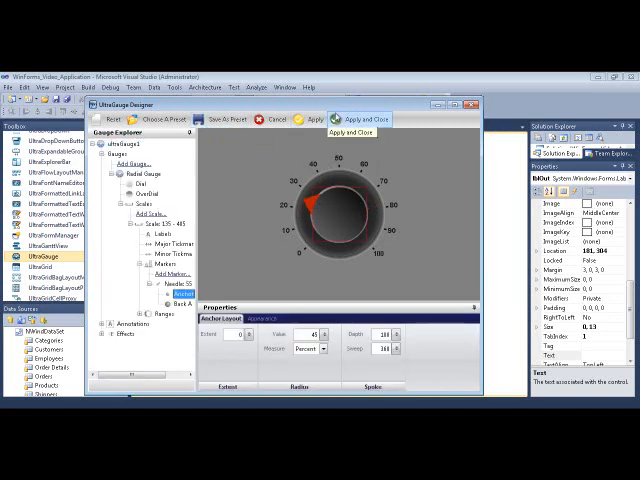
left_click(364, 120)
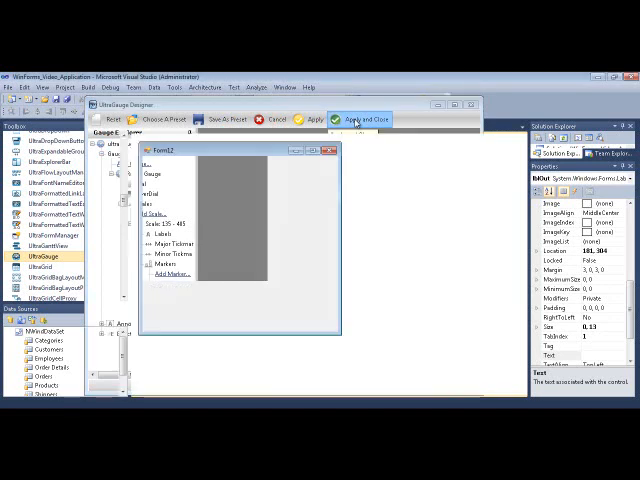
left_click(368, 120)
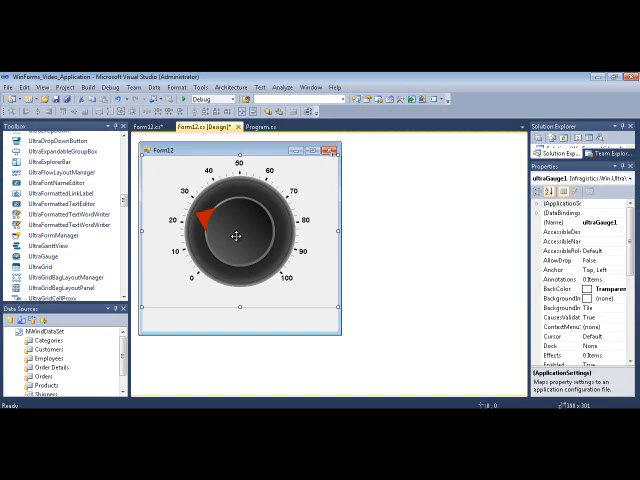
mouse_move(240, 352)
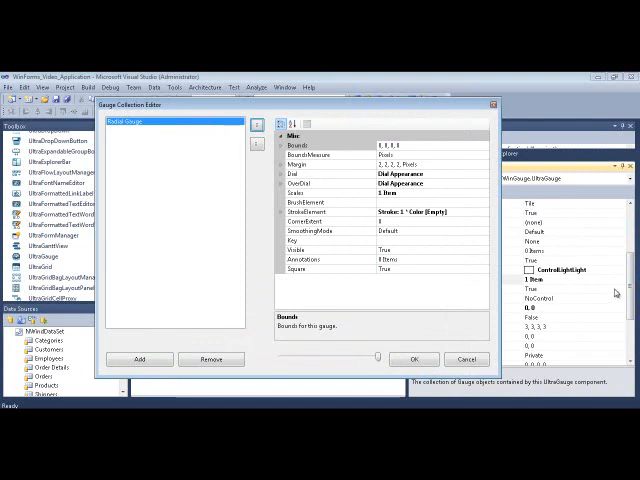
- Show the list of gauge types that can be added in the Gauge Collection Editor
left_click(140, 360)
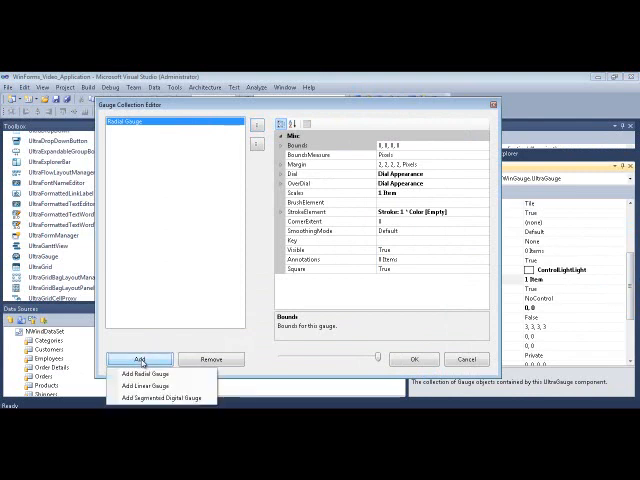
mouse_move(156, 386)
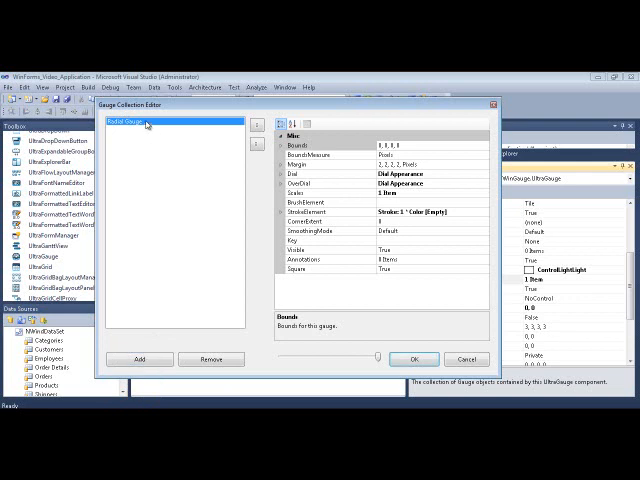
mouse_move(182, 204)
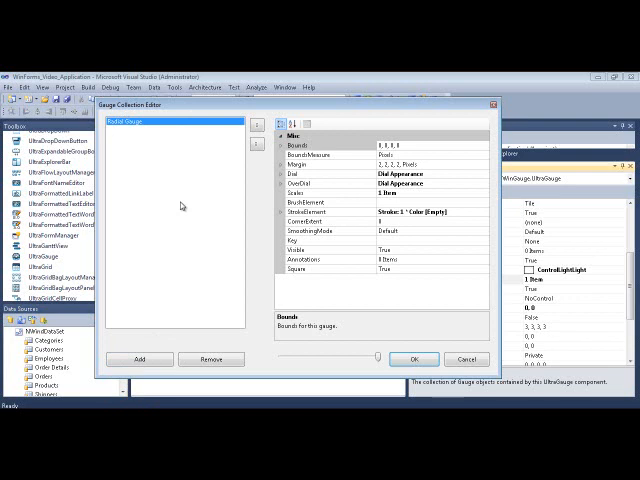
mouse_move(182, 222)
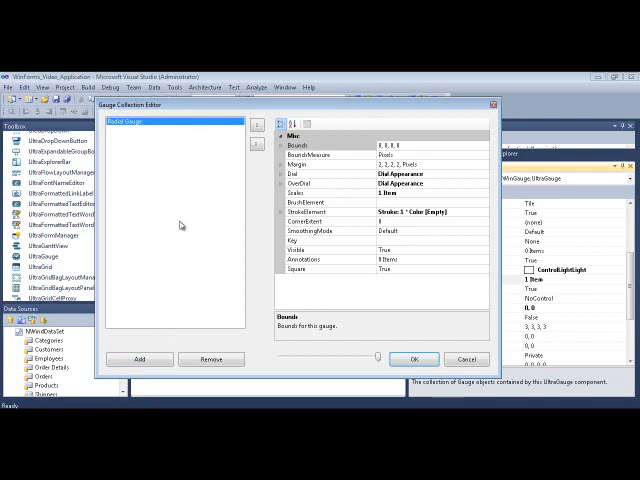
mouse_move(322, 168)
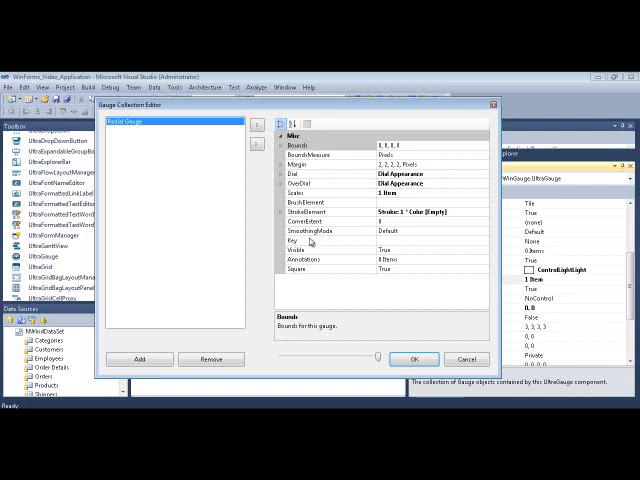
mouse_move(310, 242)
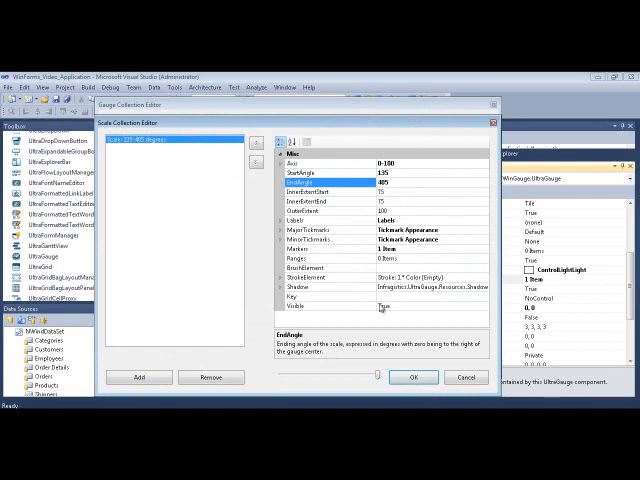
left_click(414, 376)
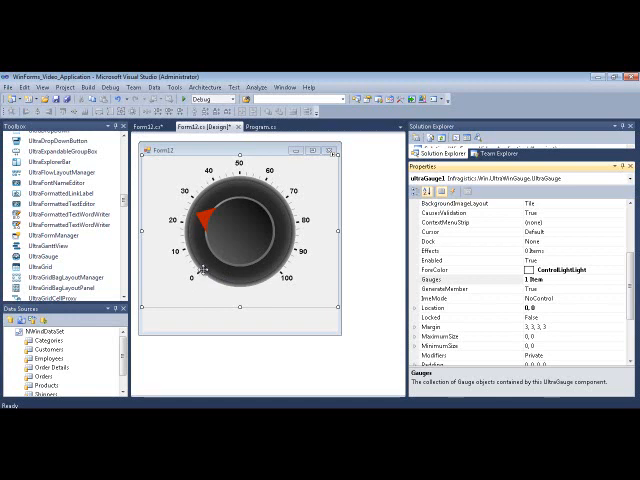
mouse_move(204, 270)
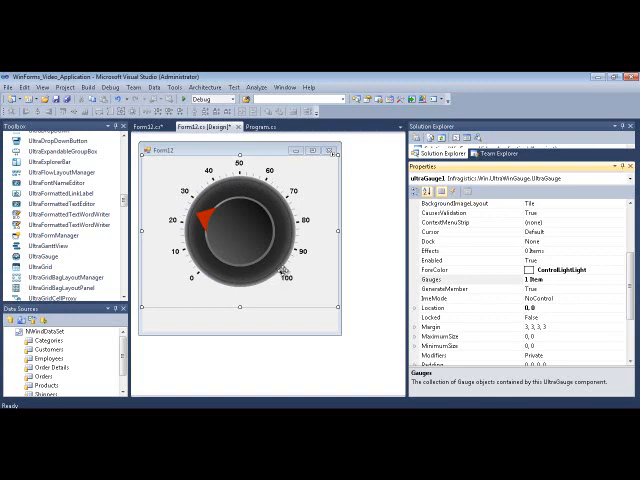
mouse_move(236, 228)
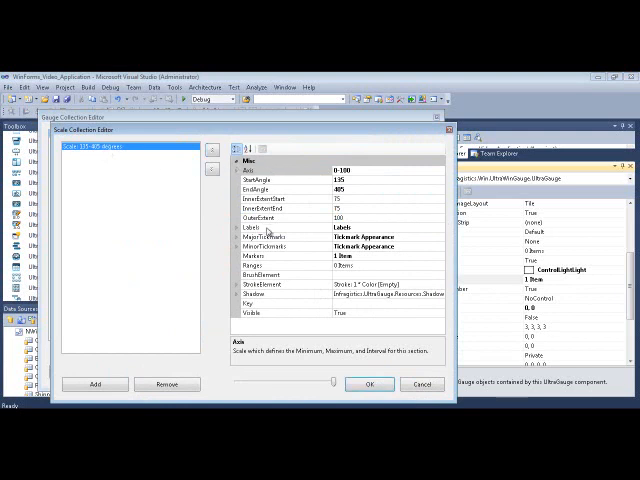
- Set the scale's label Frequency to 10 and expand Axis to check Start, End and TickmarkInterval
left_click(244, 224)
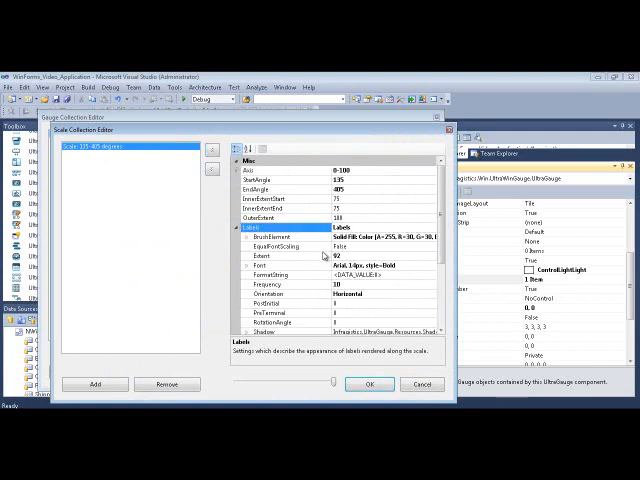
left_click(276, 272)
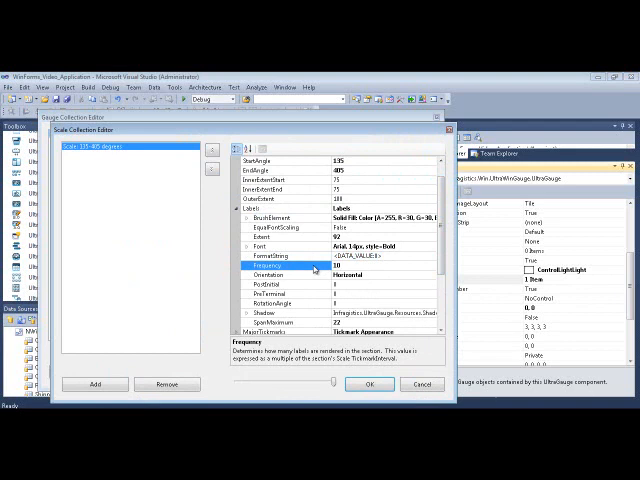
left_click(340, 264)
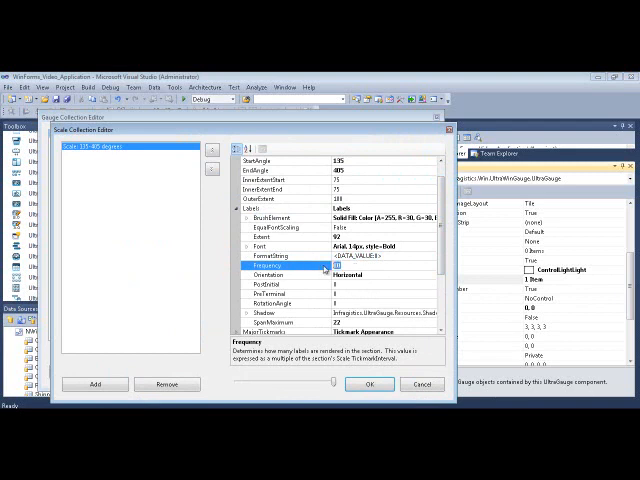
type("10")
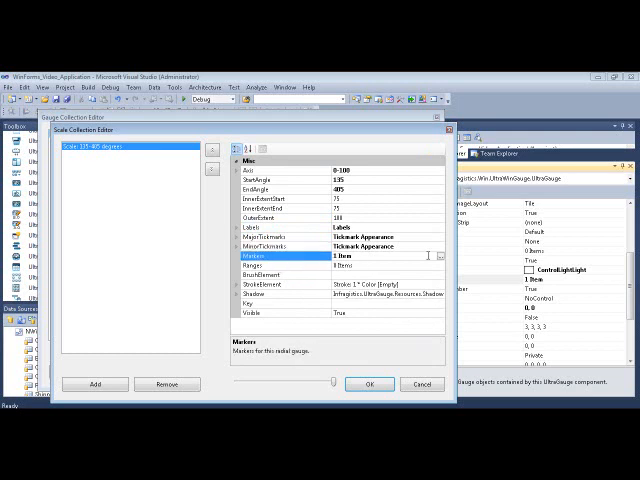
left_click(250, 166)
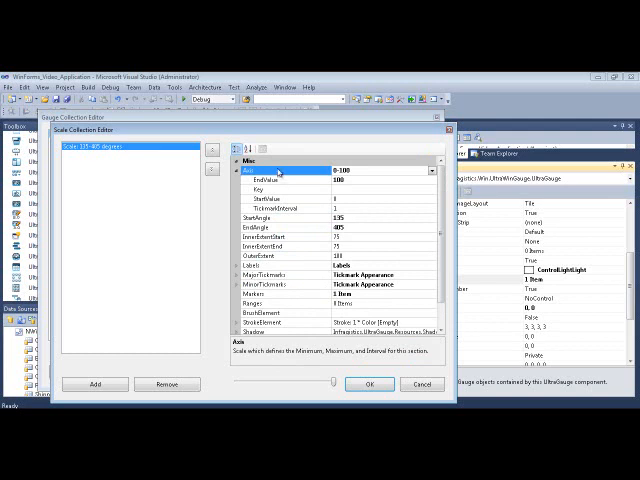
left_click(290, 200)
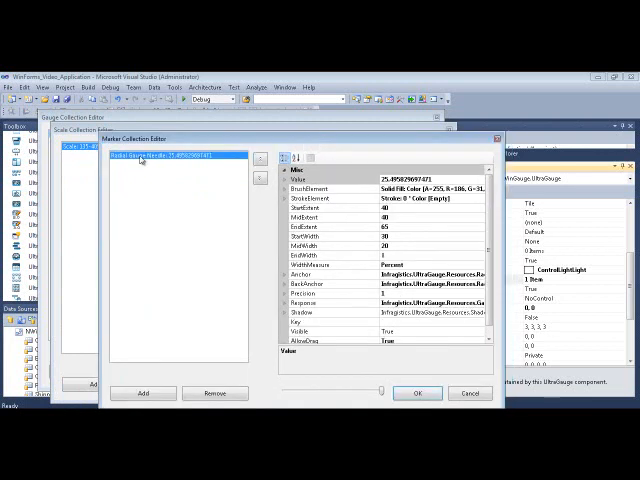
mouse_move(338, 180)
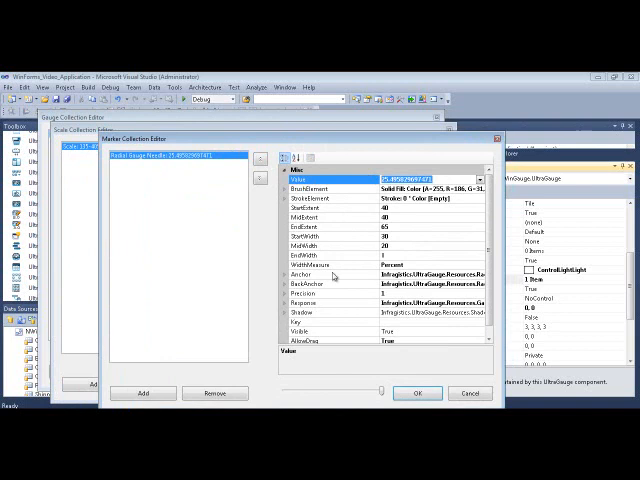
- Inspect the needle marker's Value, width and Anchor properties in the Marker Collection Editor
left_click(320, 212)
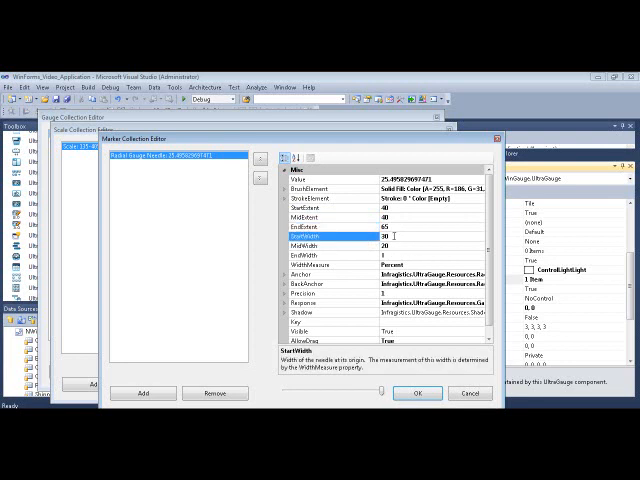
left_click(360, 252)
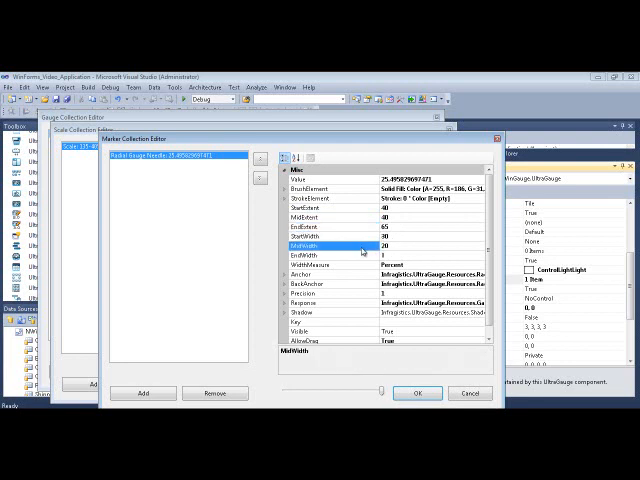
left_click(300, 262)
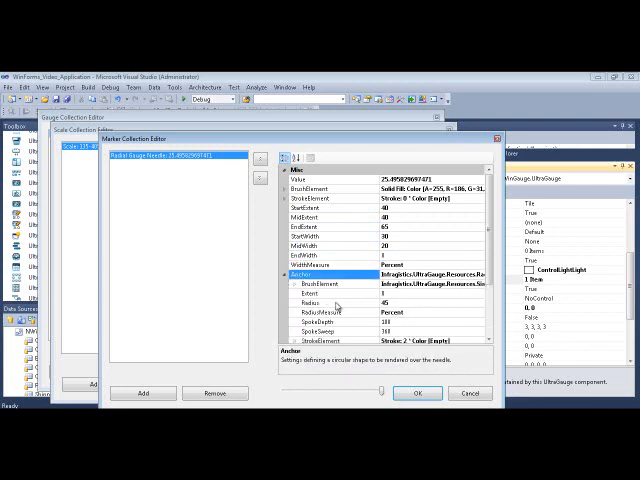
left_click(310, 300)
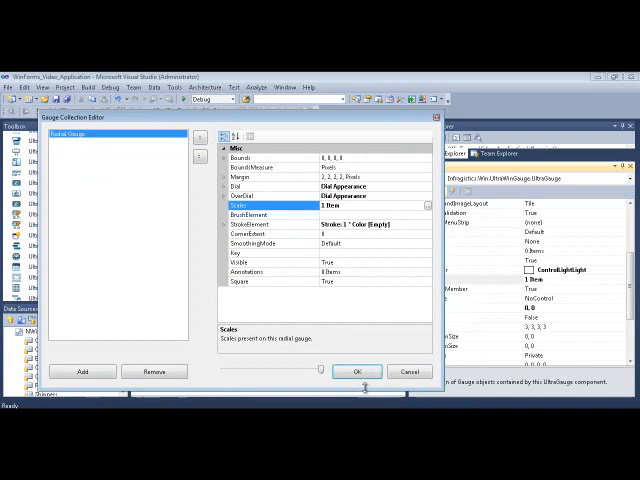
- Close the gauge editor and create a MarkerValueChanged handler for ultraGauge1 from the Events list
left_click(356, 372)
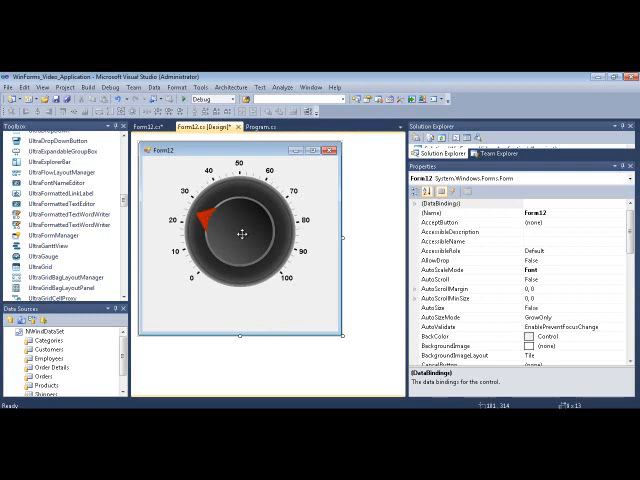
left_click(244, 236)
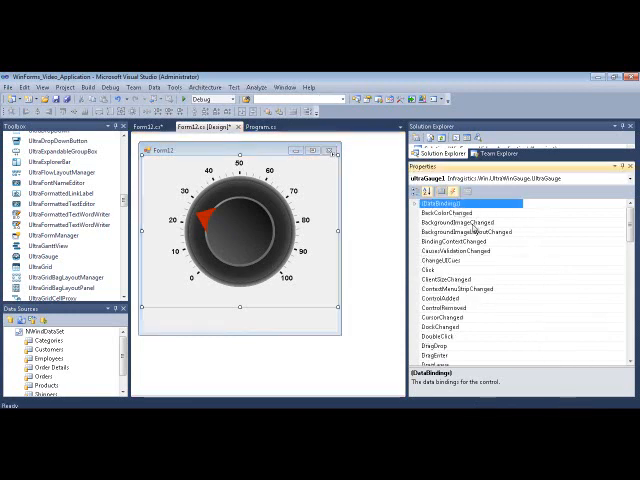
scroll("down", 3)
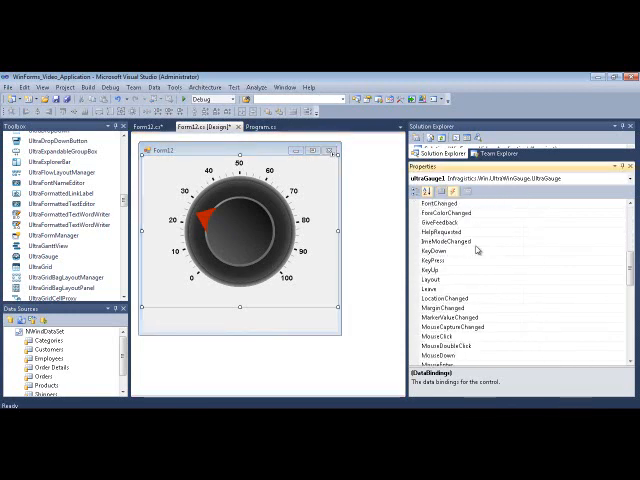
scroll("down", 3)
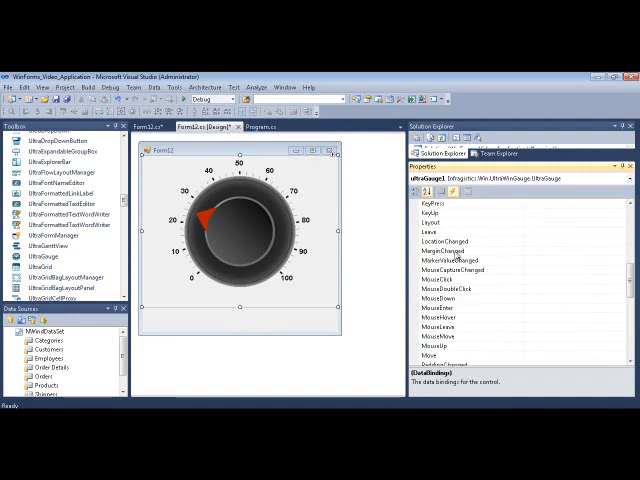
left_click(470, 260)
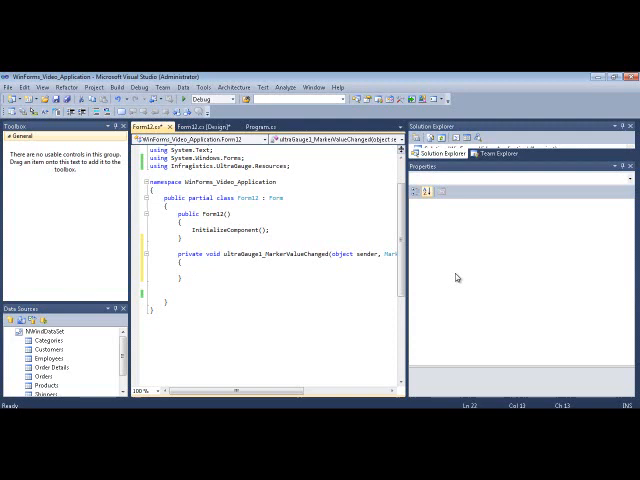
- Complete the handler line this.label1.Text = e.Marker.Value.ToString();
type("e.Marker")
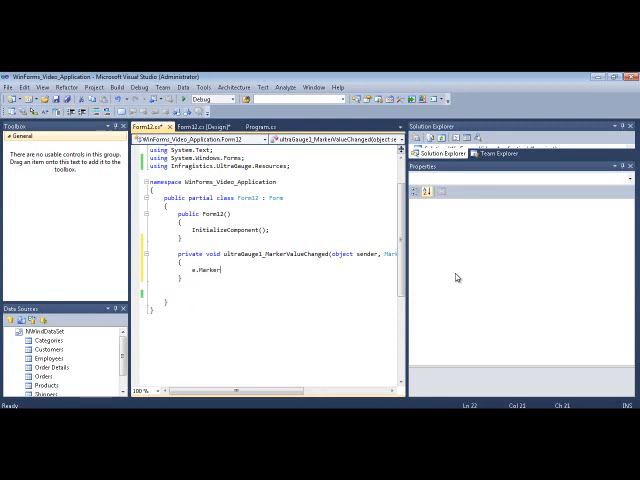
type(".Value.ToString(")
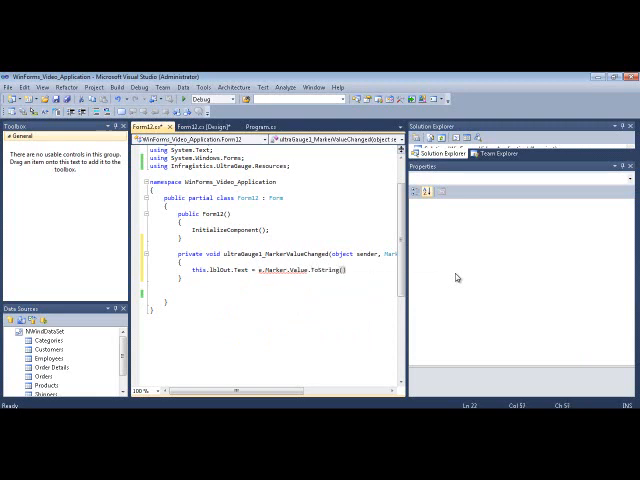
type(";")
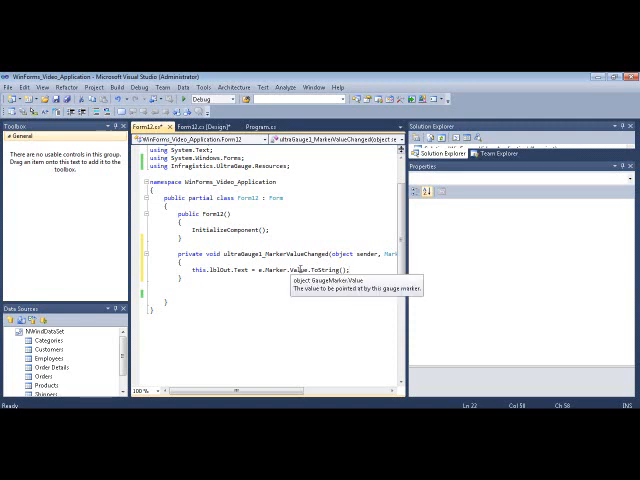
mouse_move(368, 272)
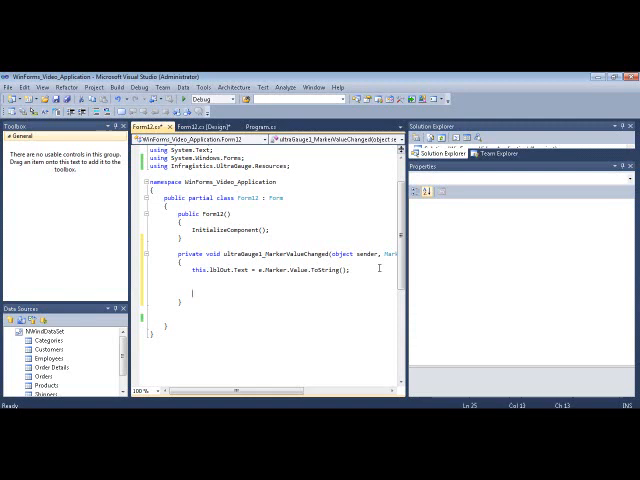
- Add a commented-out e.Marker.Key note, then start typing this.ultraGauge1. in the constructor
type("e.Marker")
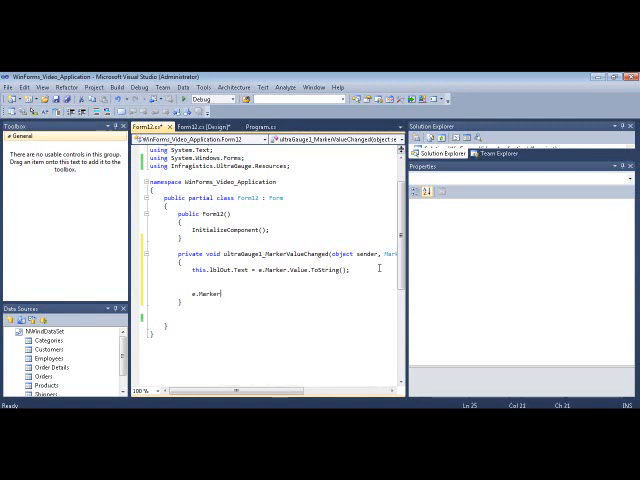
type("Key")
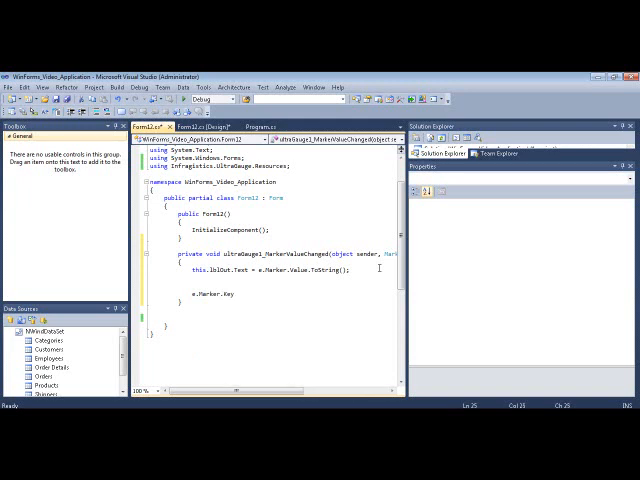
type("//")
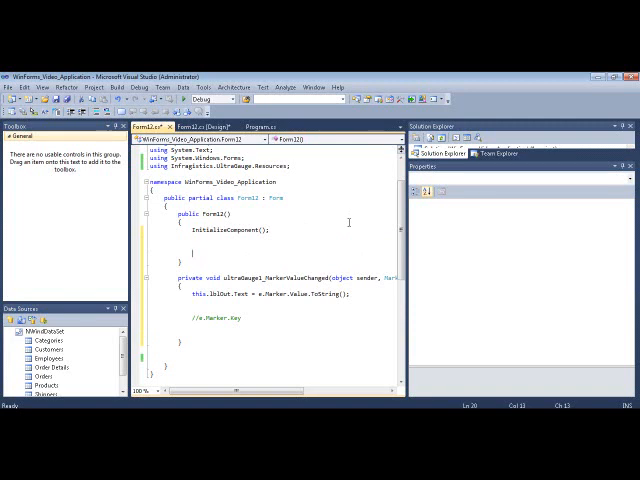
type("this.ultraGauge1.Gauges")
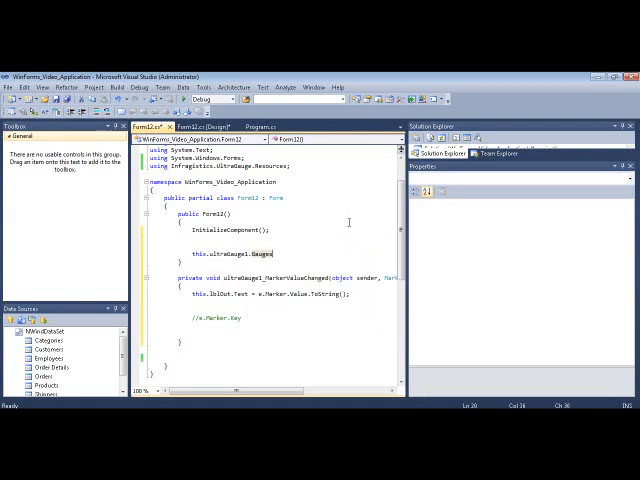
- Cast ultraGauge1.Gauges[0] to RadialGauge and import the gauge namespace via the smart tag
type("(")
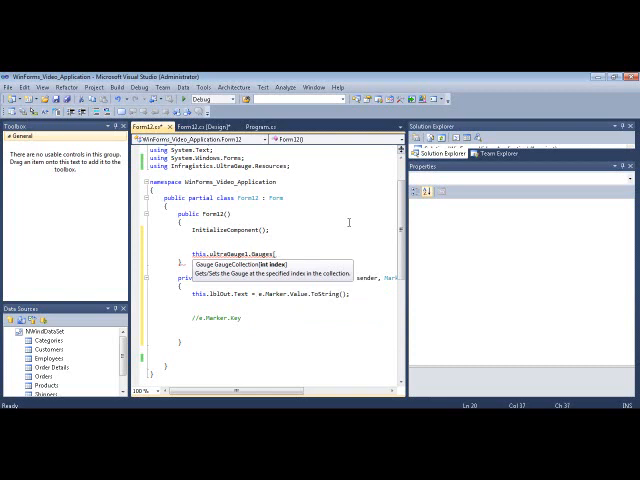
type("0]")
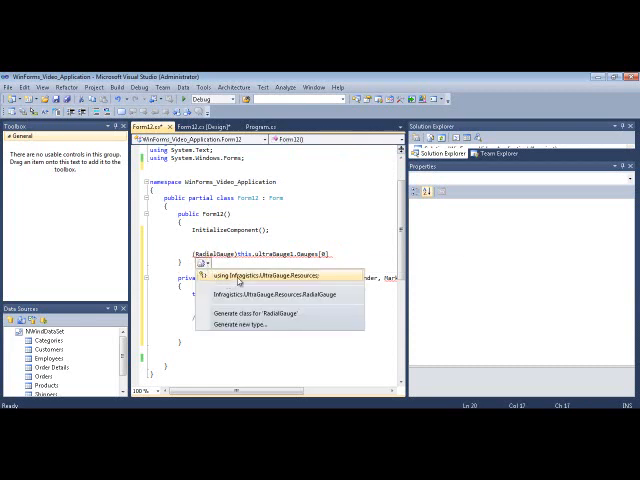
left_click(270, 276)
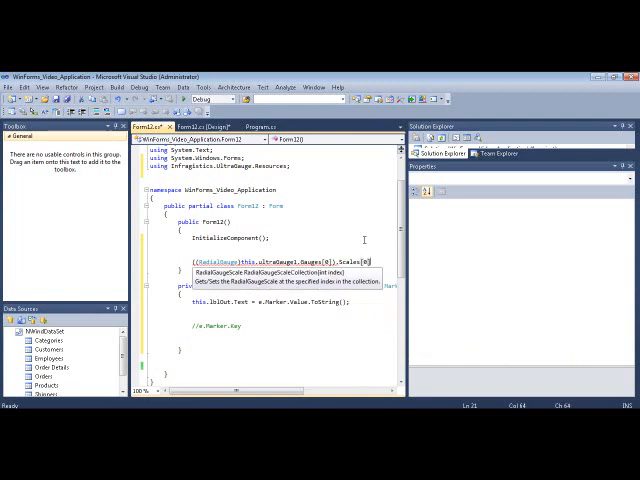
- Complete the line so Scales[0].Markers[0].Value is set to 55
type(".Markers[0].")
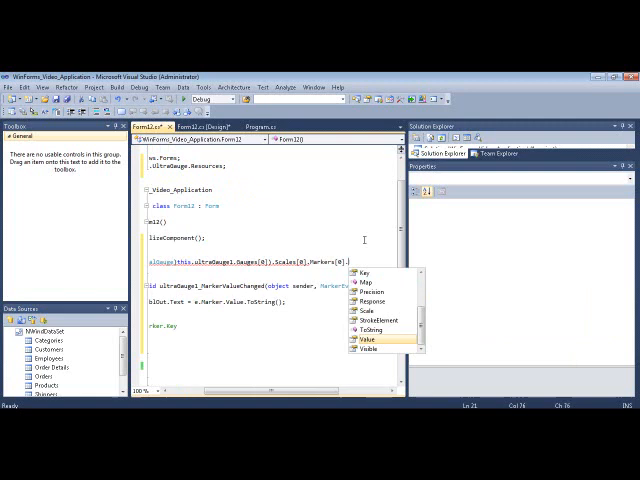
double_click(368, 340)
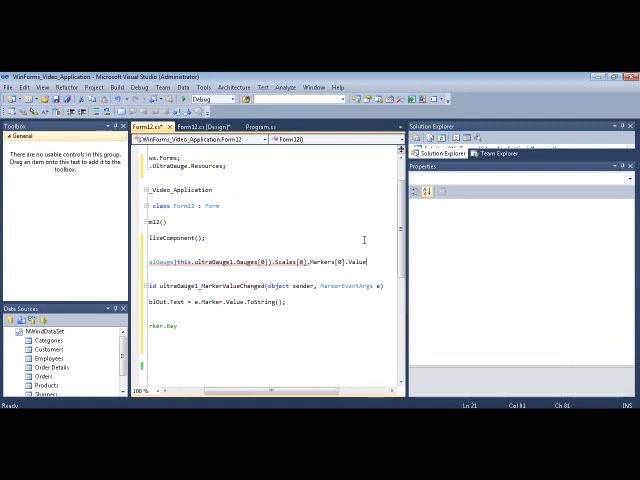
type("=")
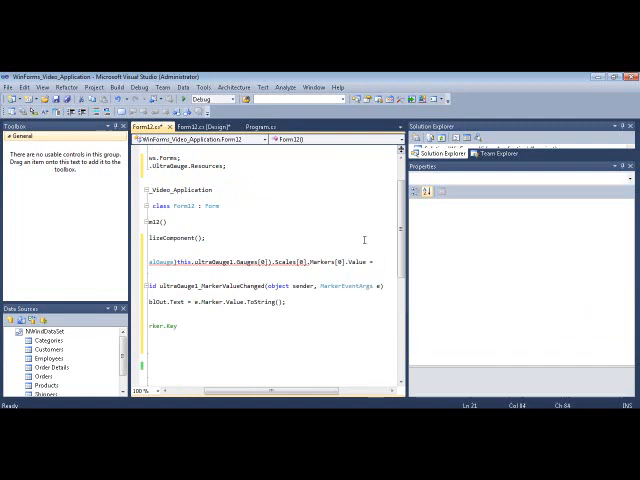
type("55;")
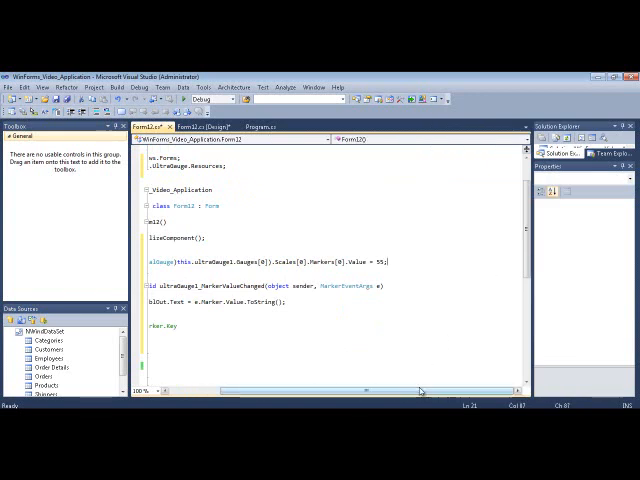
scroll("left", 3)
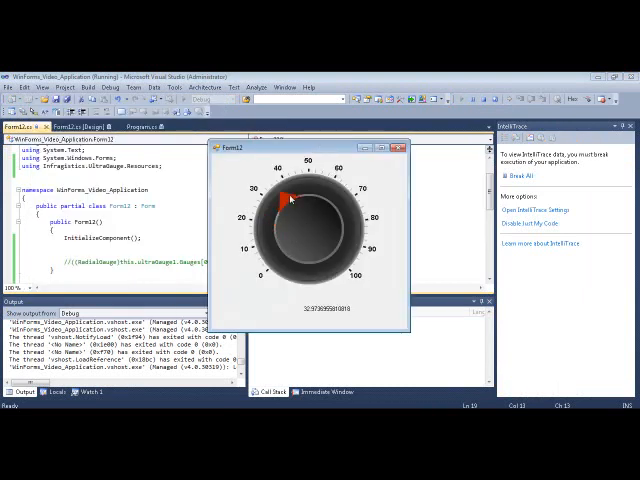
- Drag the knob's marker up and down across the dial so the title label tracks each new value
left_click_drag(284, 196, 344, 216)
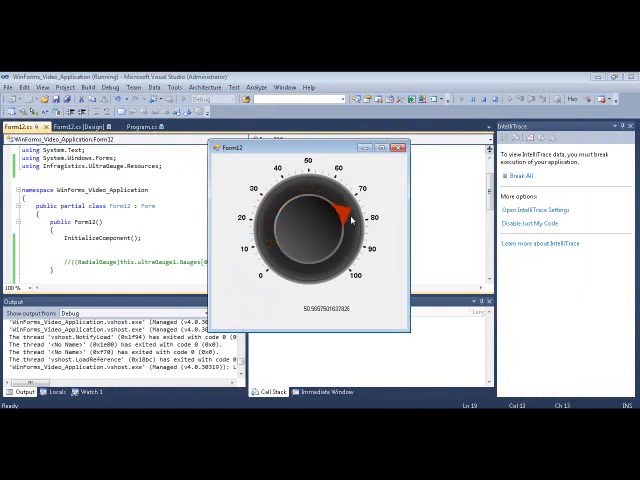
left_click_drag(344, 218, 284, 224)
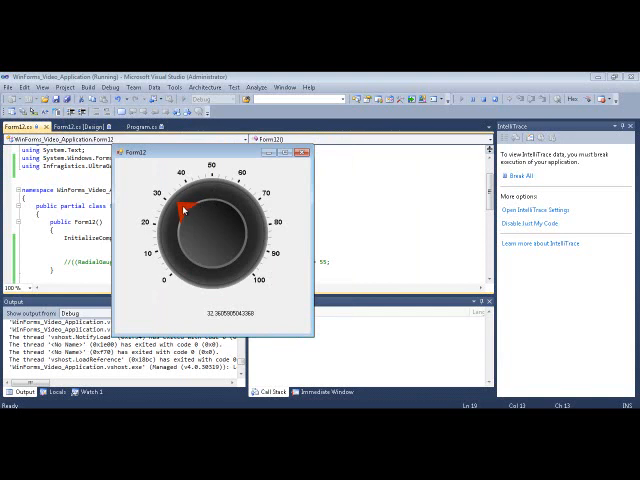
left_click_drag(180, 210, 248, 230)
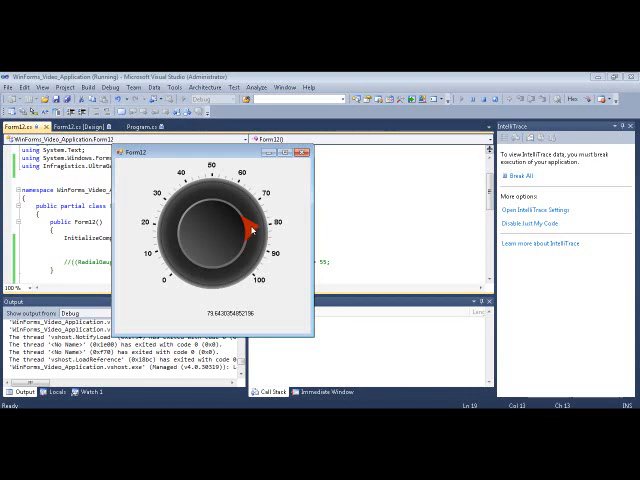
left_click_drag(250, 228, 236, 210)
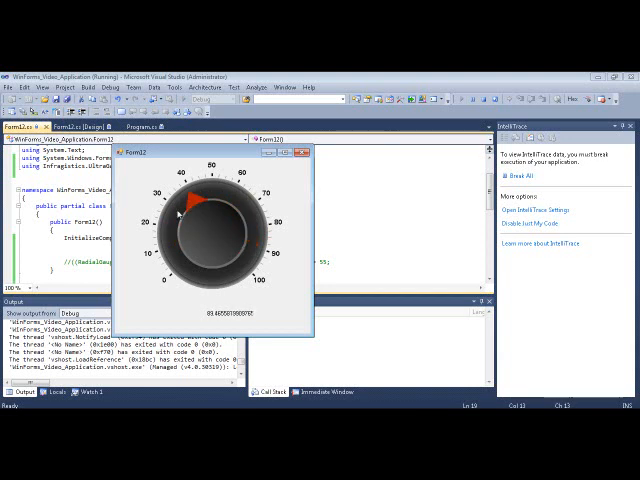
left_click_drag(196, 204, 178, 258)
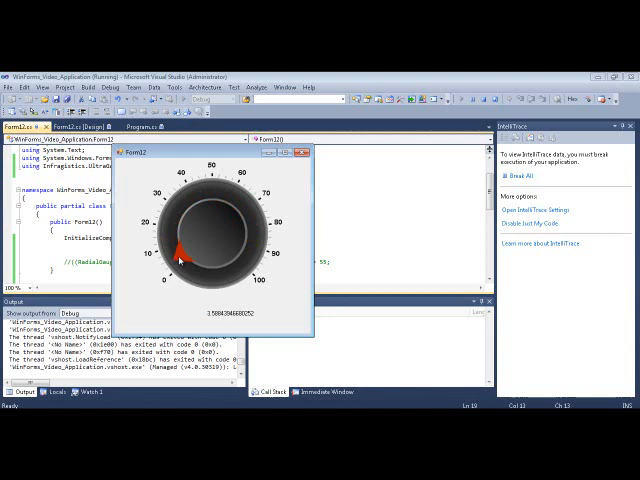
left_click_drag(180, 256, 252, 230)
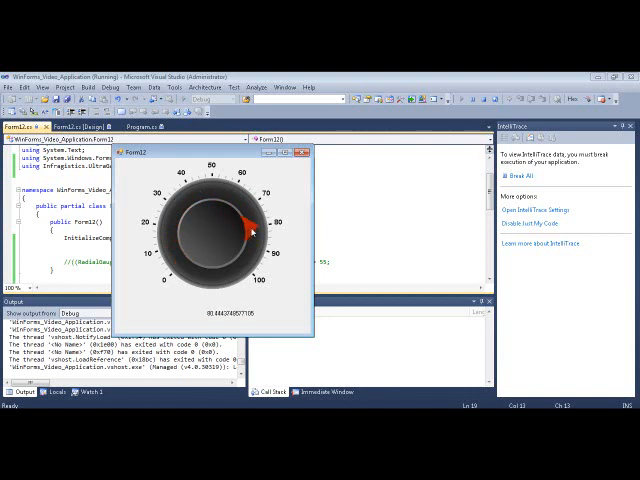
left_click_drag(250, 230, 178, 258)
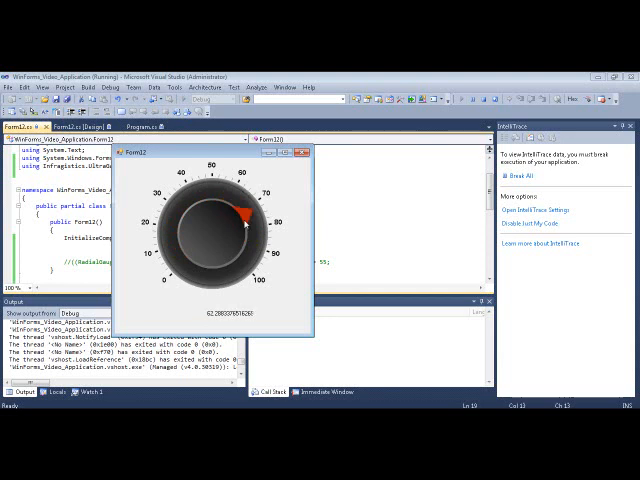
left_click_drag(244, 222, 170, 240)
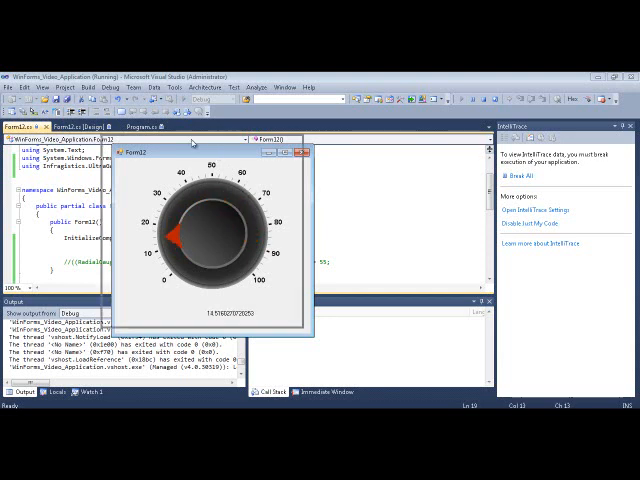